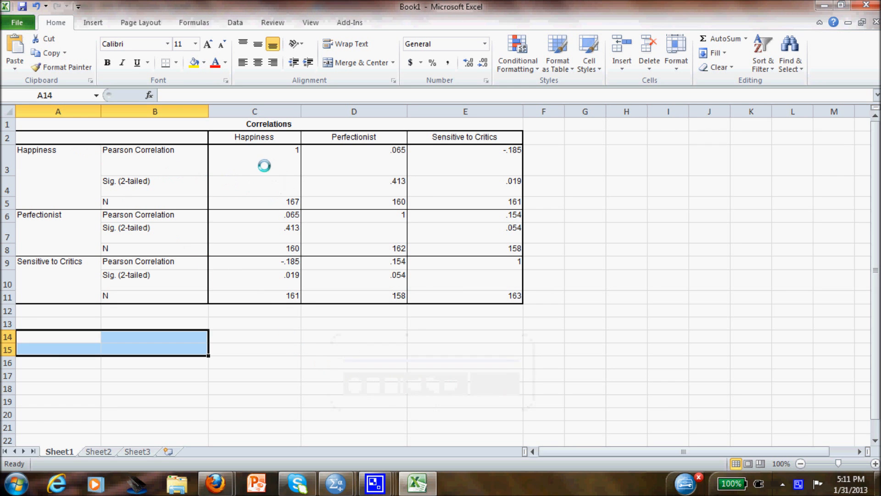
# Replace the Pearson Correlation and Sig. (2-tailed) labels with r and p, compacting row heights
pyautogui.write('r')
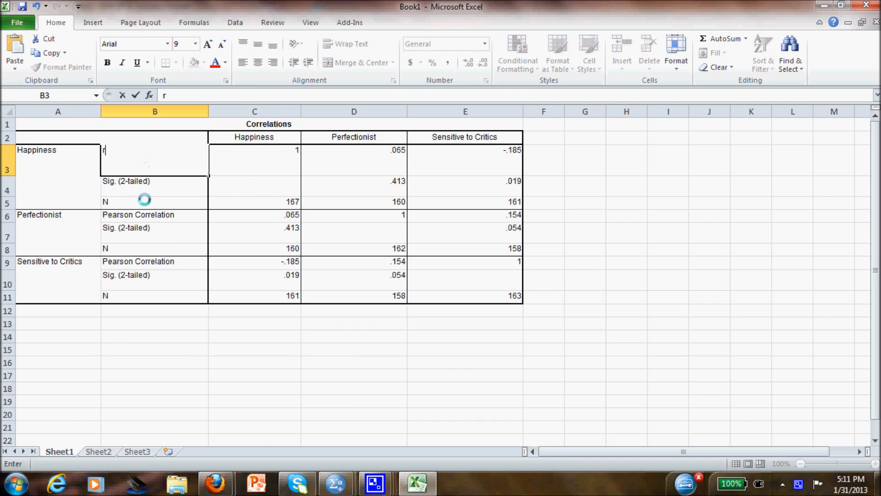
pyautogui.write('pearson Correlation')
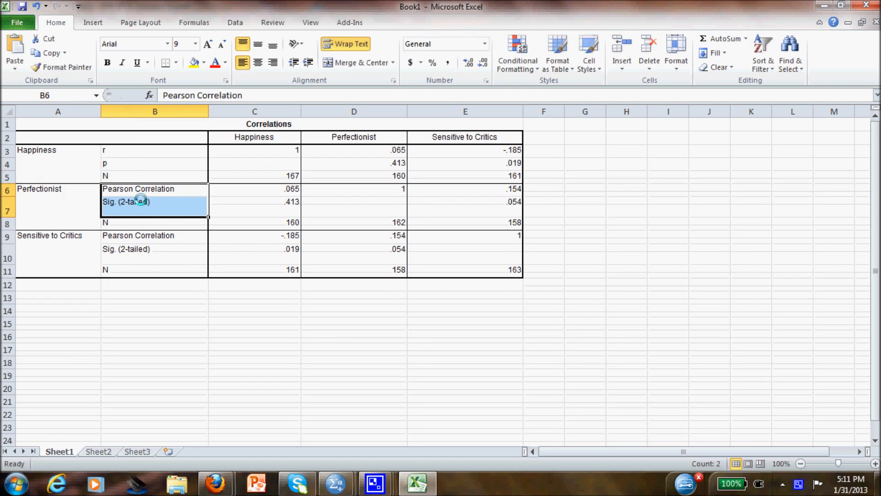
pyautogui.write('r')
pyautogui.click(154, 205)
pyautogui.write('p')
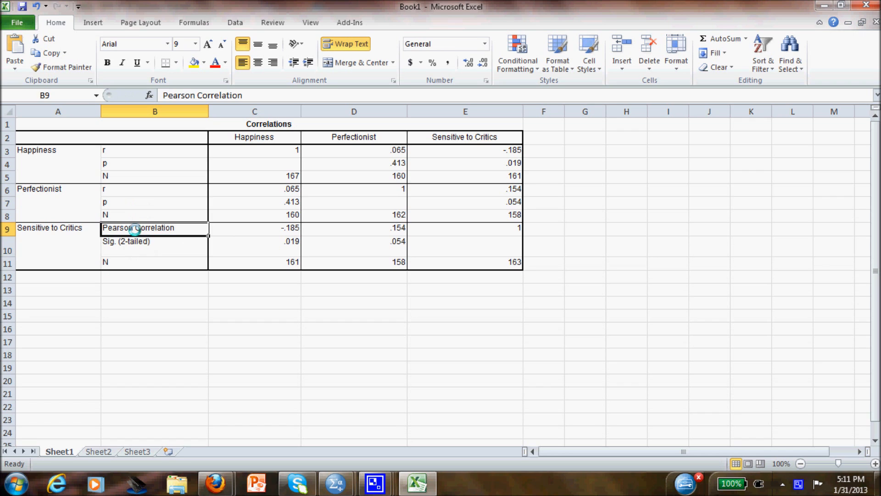
pyautogui.click(135, 241)
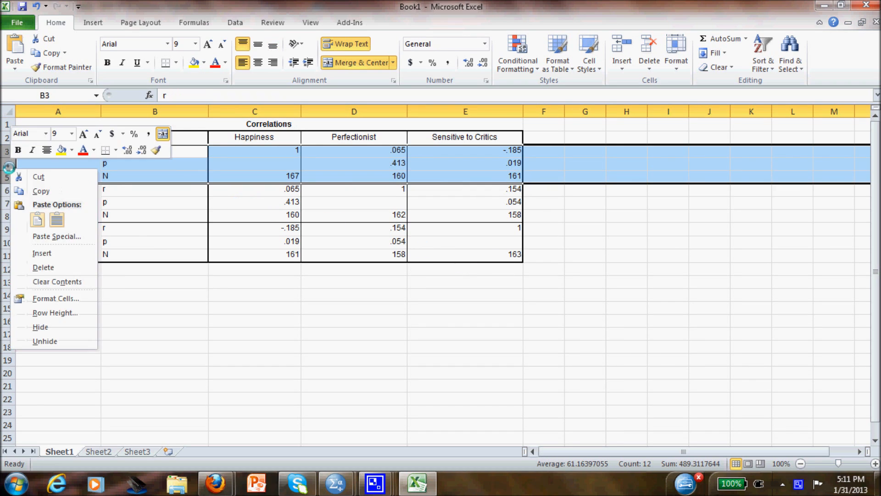
# Delete Happiness rows 3–5 and the Sensitive to Critics column, then clear Perfectionist cells D3:D5
pyautogui.click(43, 268)
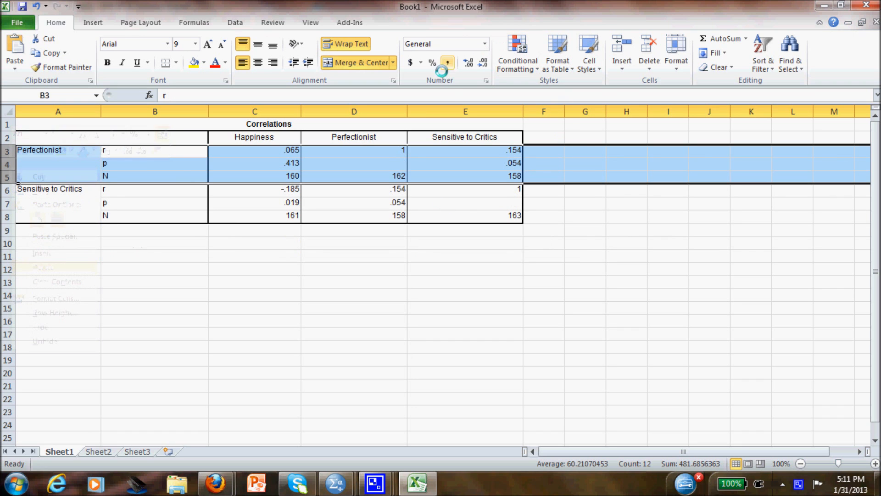
pyautogui.rightClick(465, 111)
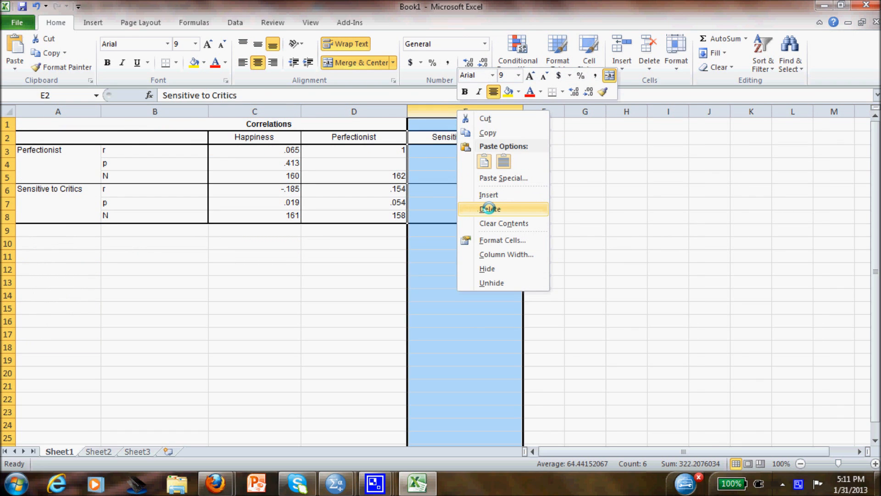
pyautogui.click(489, 209)
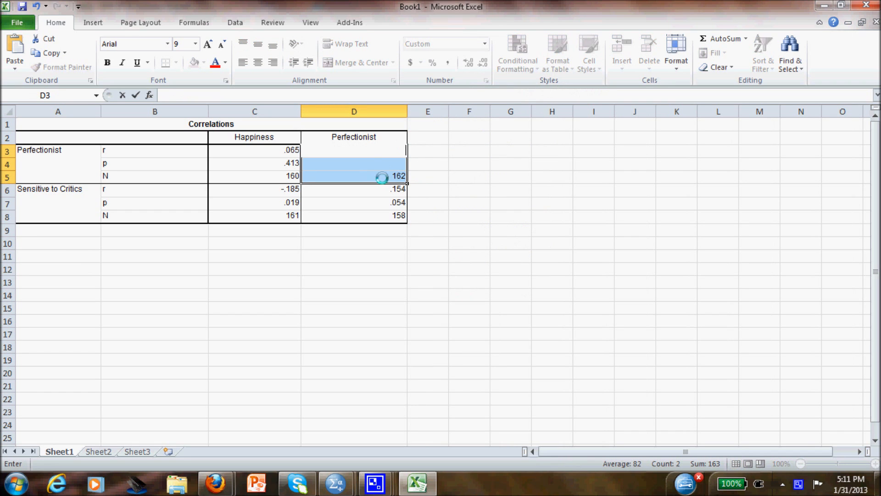
pyautogui.press('Delete')
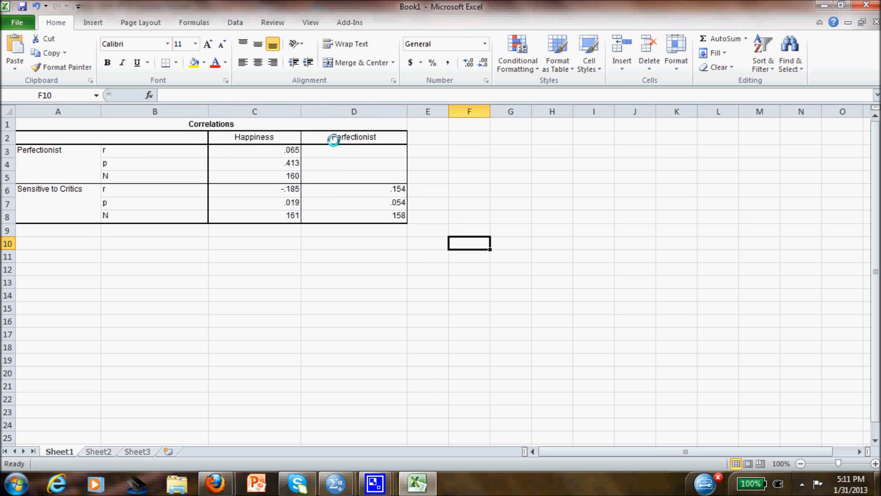
# Insert a column before Perfectionist with =+C3^2 squared correlations as percentages
pyautogui.click(354, 111)
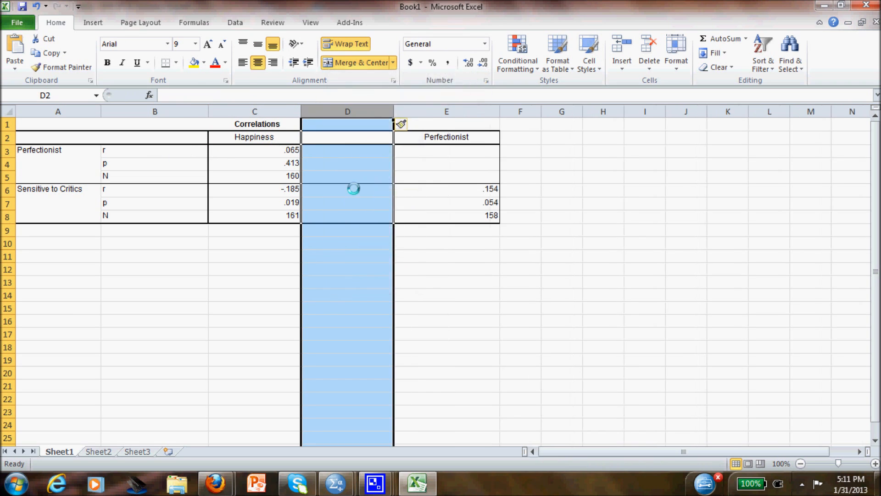
pyautogui.click(347, 150)
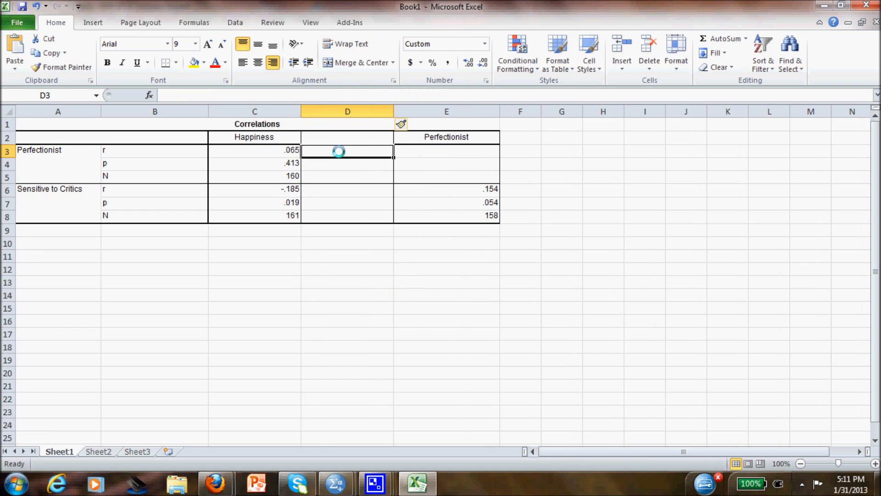
pyautogui.write('+')
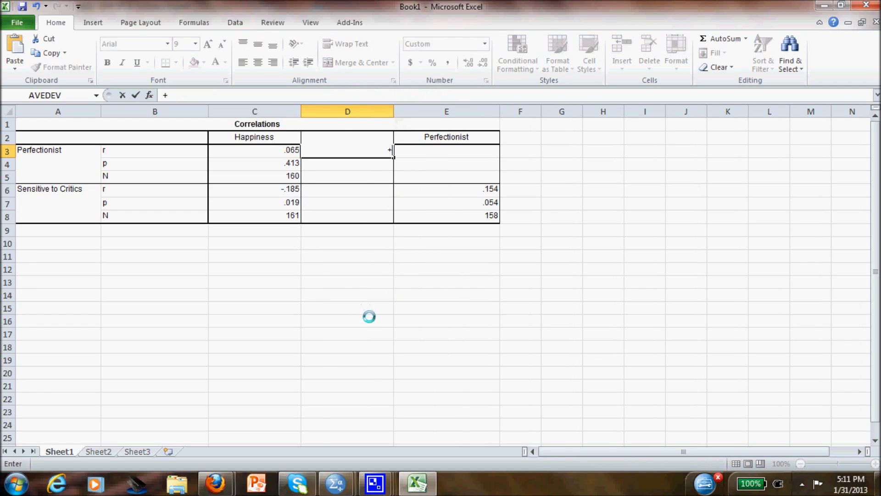
pyautogui.click(254, 150)
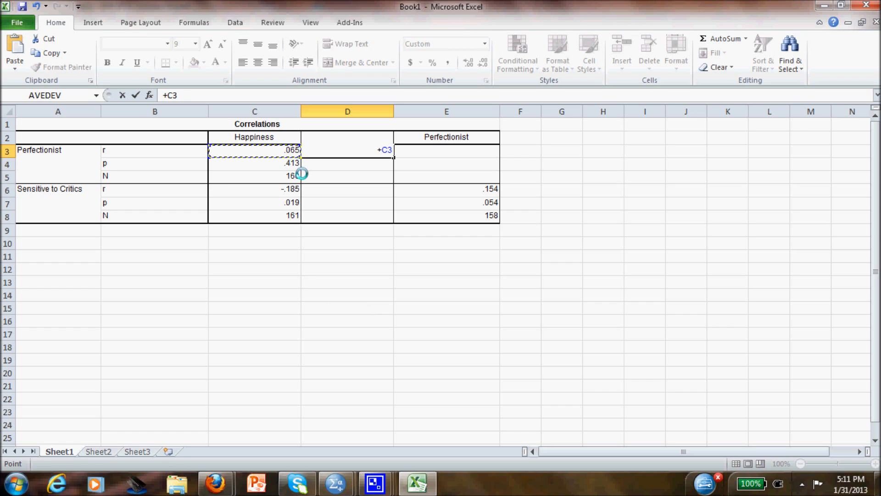
pyautogui.press('enter')
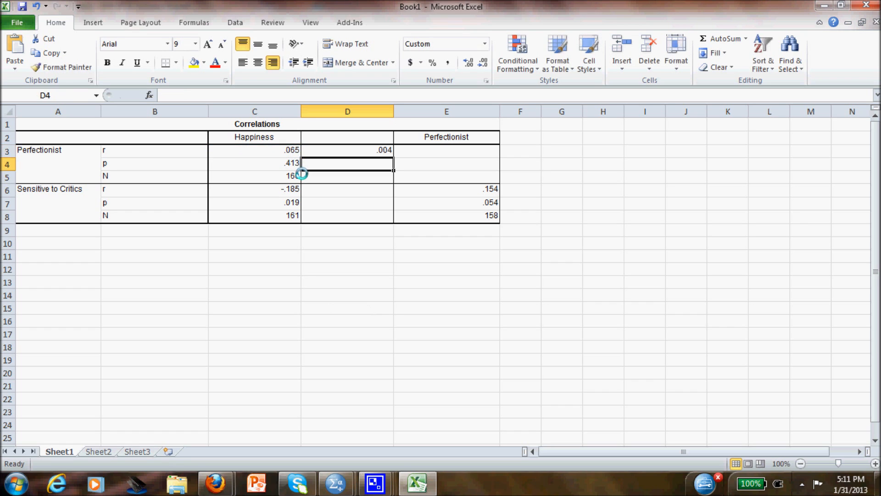
pyautogui.click(348, 188)
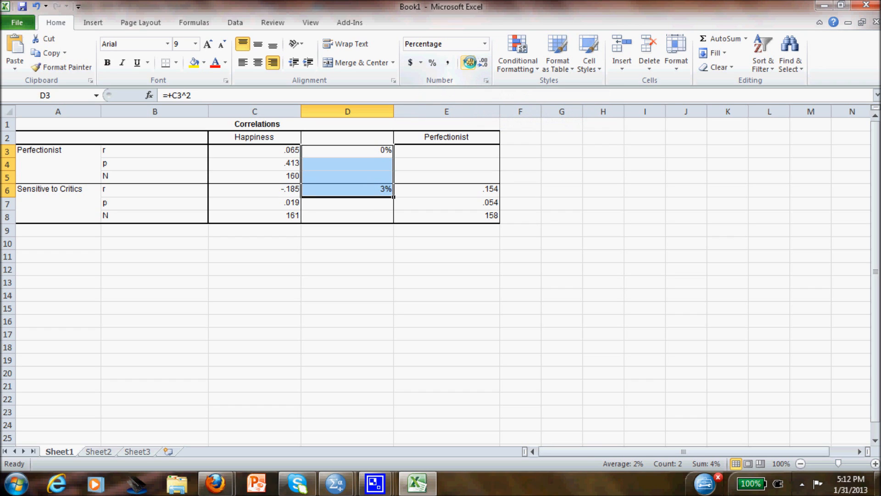
# Show the percentages to two decimals (0.42%, 3.42%) and head column D with superscript r²
pyautogui.click(468, 62)
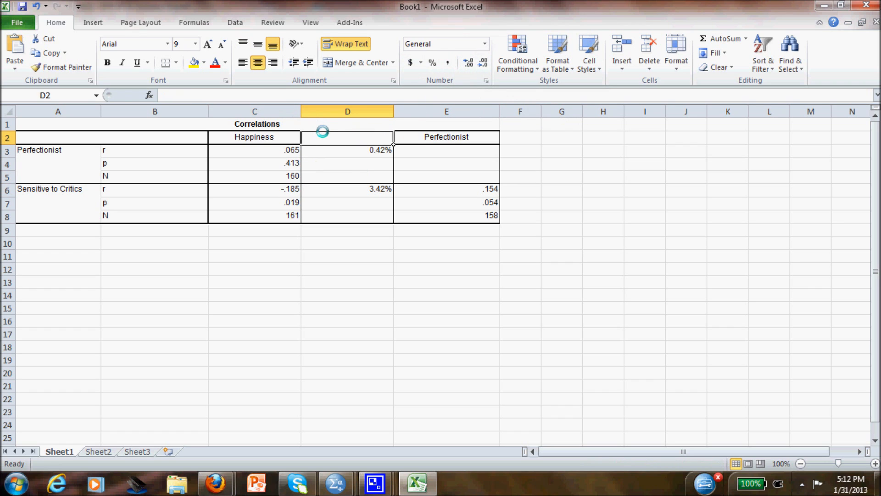
pyautogui.write('r')
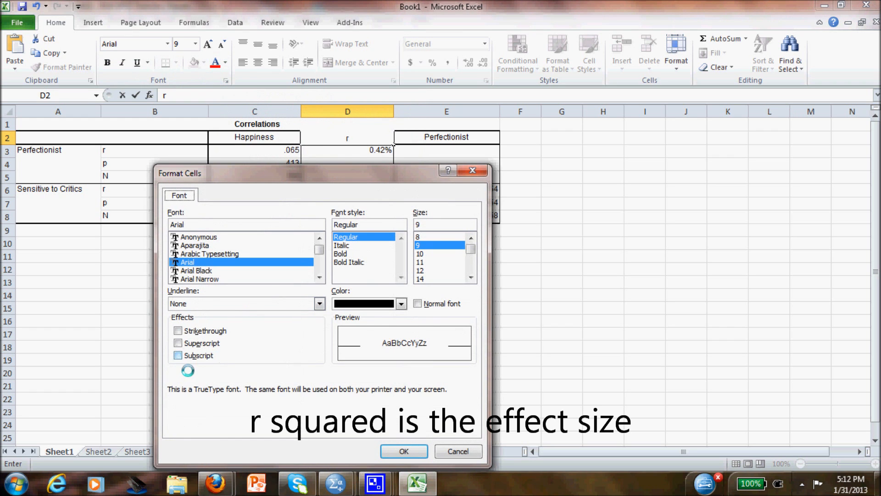
pyautogui.click(403, 451)
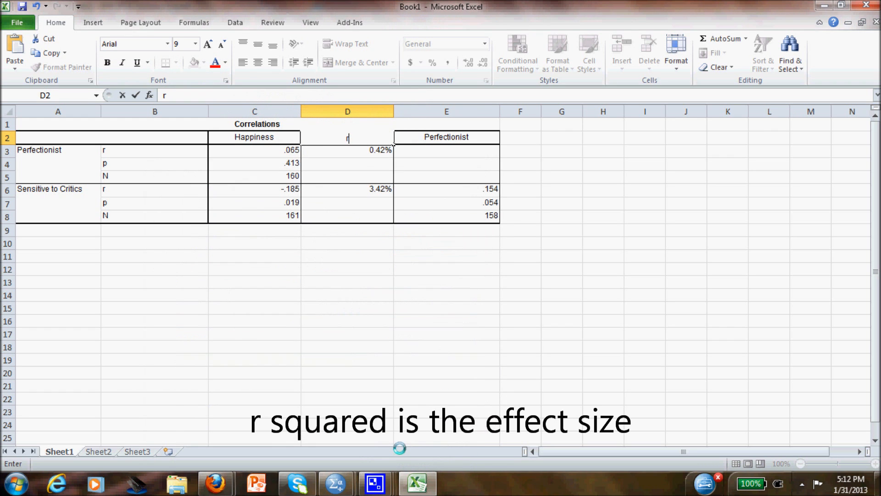
pyautogui.write('2')
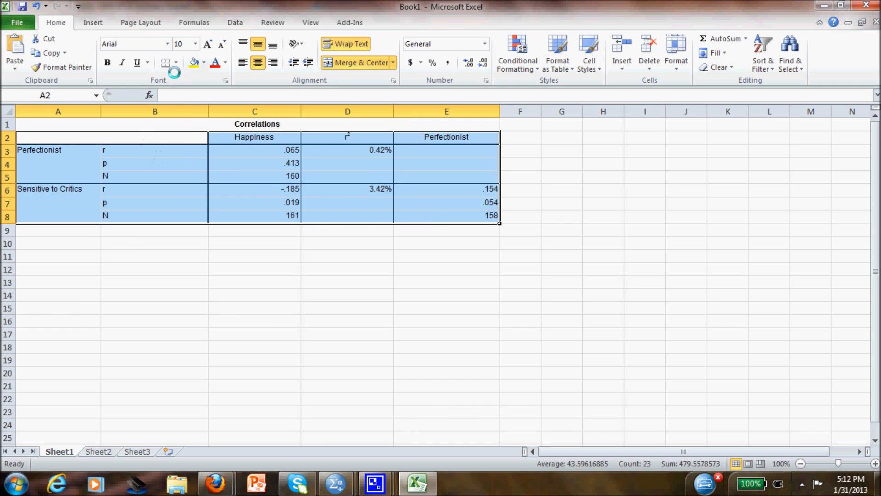
# Clear all table borders, then add rules above and below the header row and under the last block
pyautogui.click(176, 63)
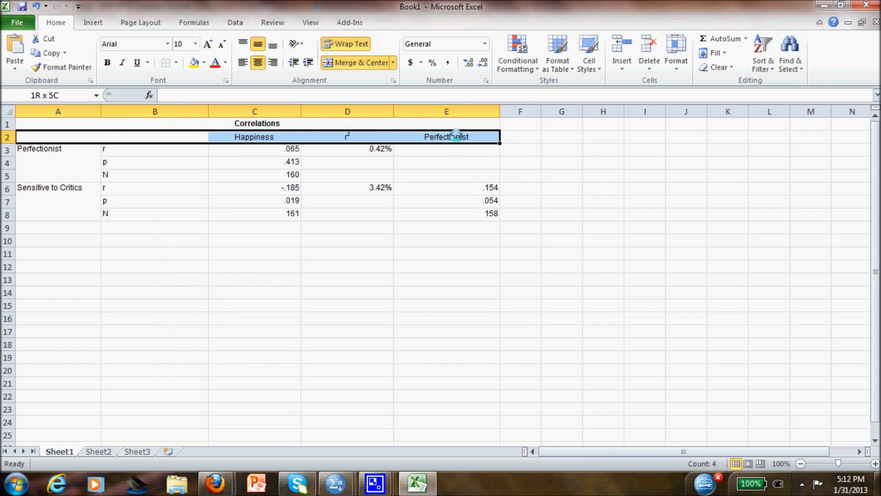
pyautogui.click(175, 63)
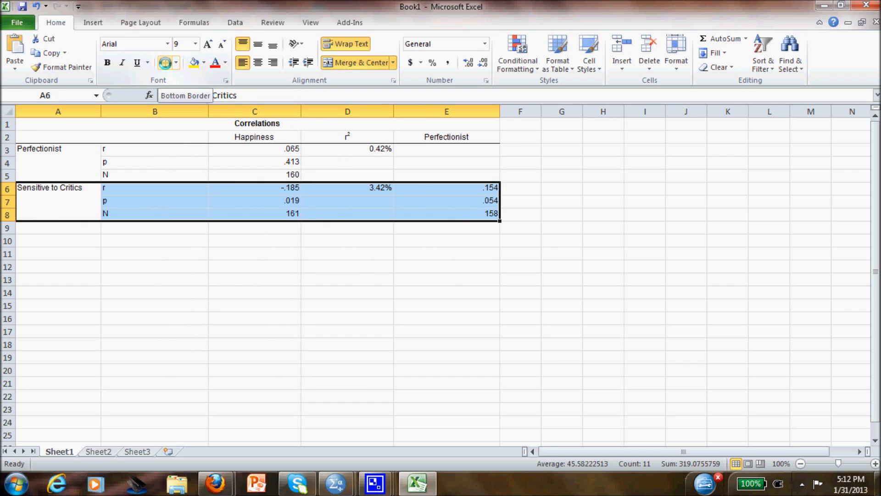
pyautogui.click(347, 253)
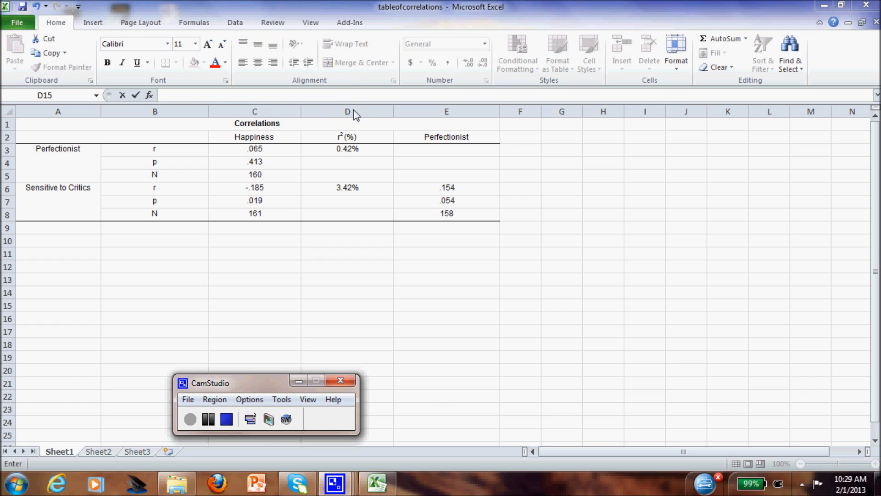
# Copy the r² (%) column after Perfectionist and blank its top 0.00% cell, leaving 2.36%
pyautogui.rightClick(347, 111)
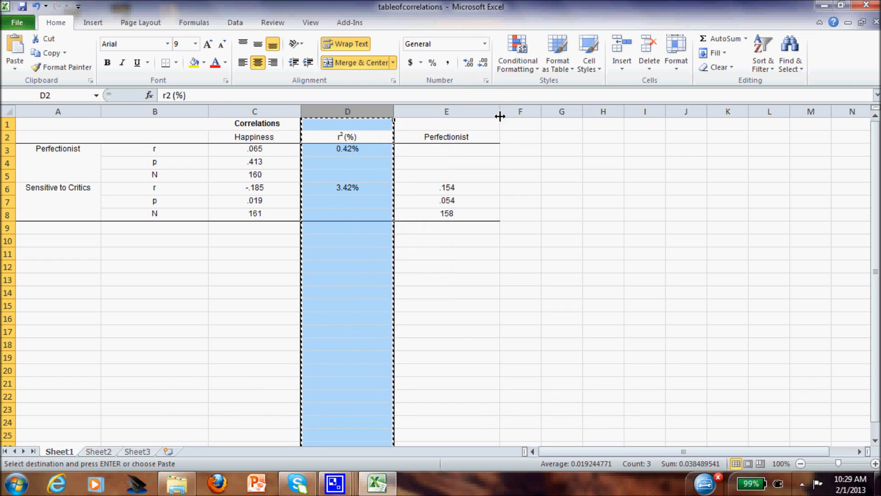
pyautogui.rightClick(519, 111)
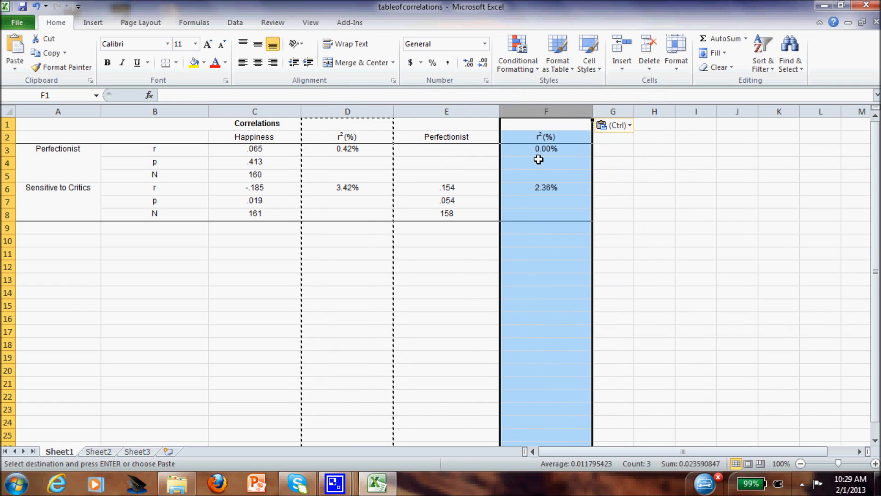
pyautogui.click(546, 148)
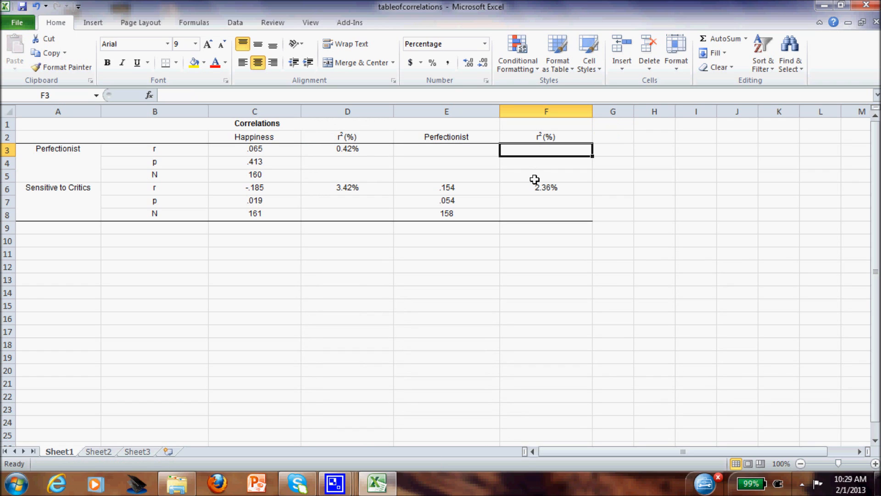
pyautogui.moveTo(543, 193)
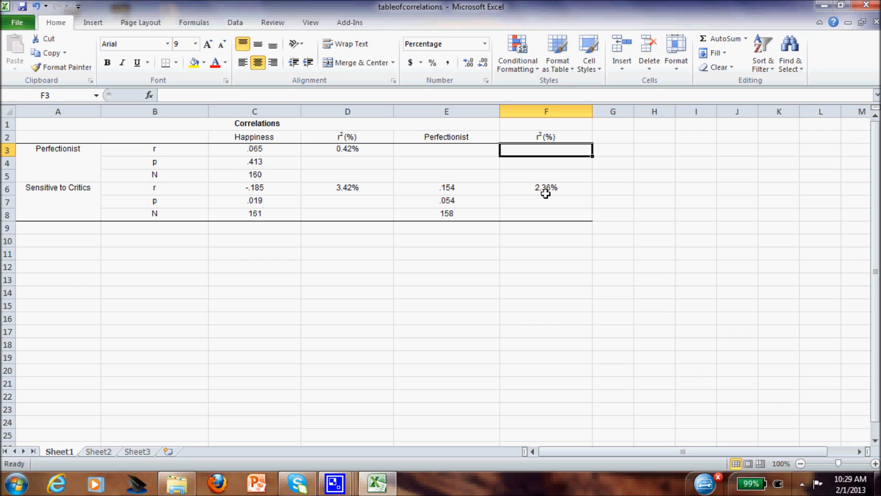
pyautogui.moveTo(441, 238)
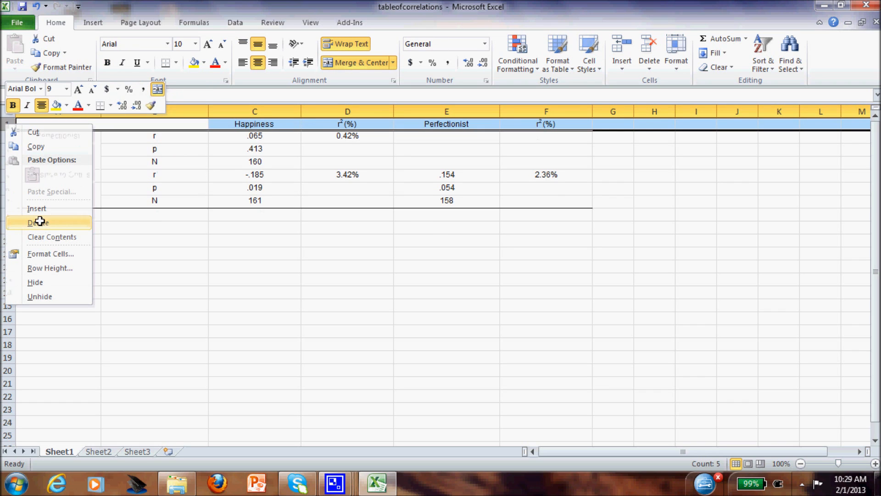
# Delete the Correlations title row 1 so column headings become the first row
pyautogui.click(38, 222)
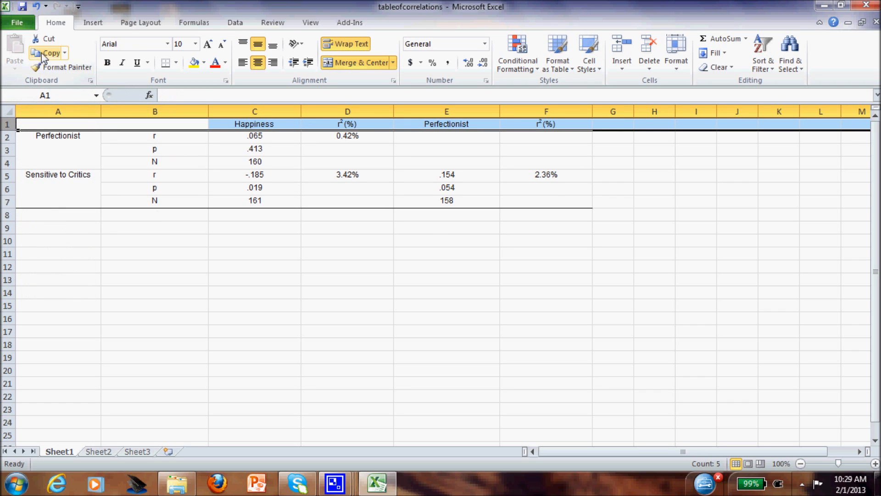
pyautogui.moveTo(155, 135); pyautogui.dragTo(155, 162)
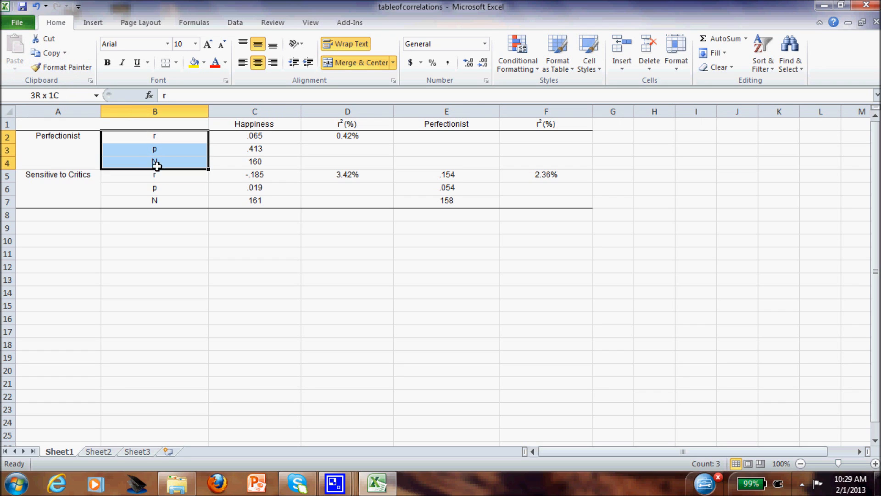
# Italicise the r, p, N labels in every block and both r² (%) headings
pyautogui.click(123, 62)
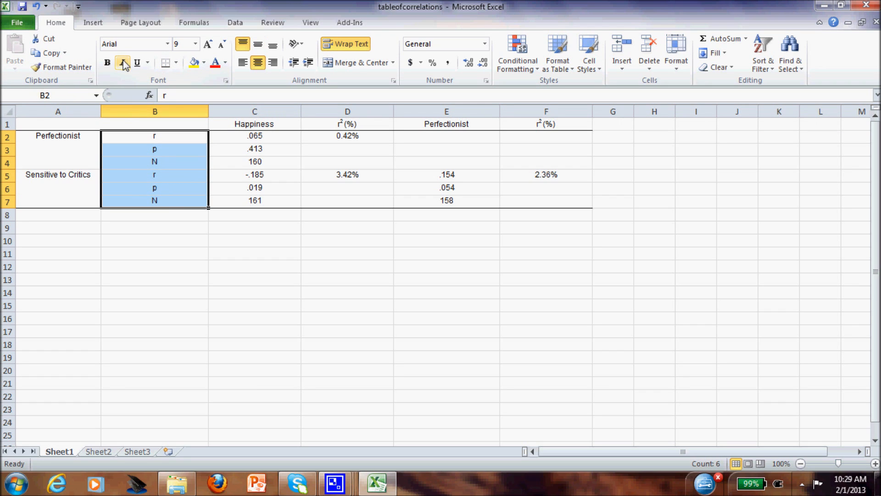
pyautogui.click(348, 124)
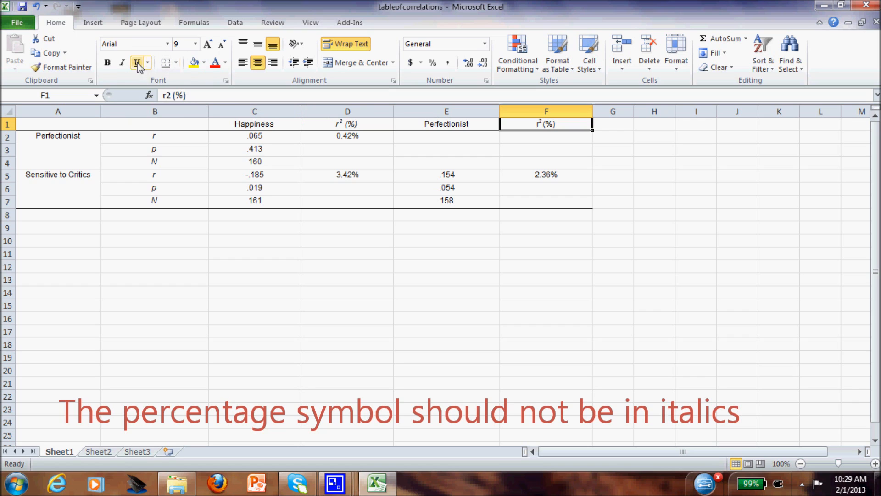
pyautogui.click(122, 63)
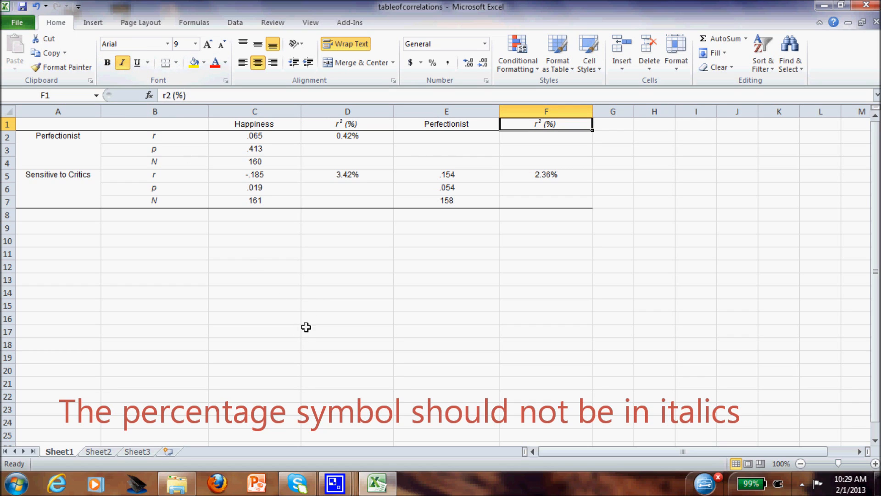